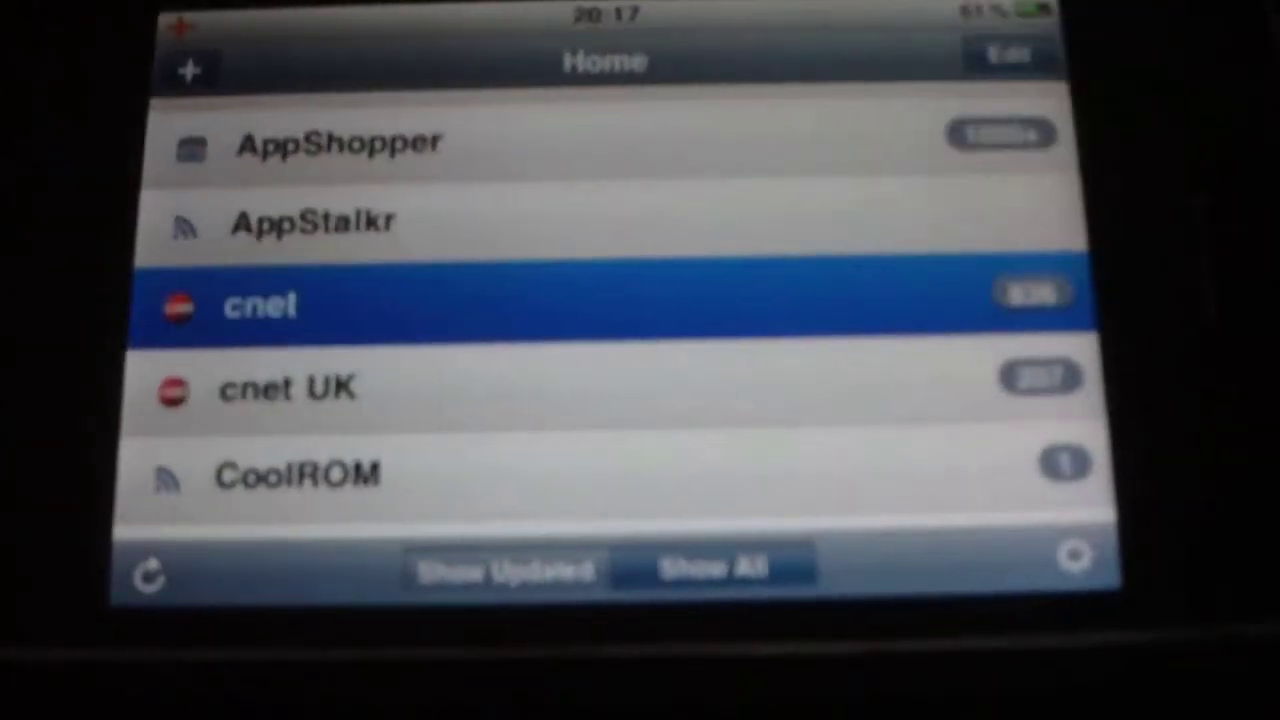
Open the cnet feed from the Home list to view its unread CNET News stories.
{"action": "left_click", "coordinate": [260, 306]}
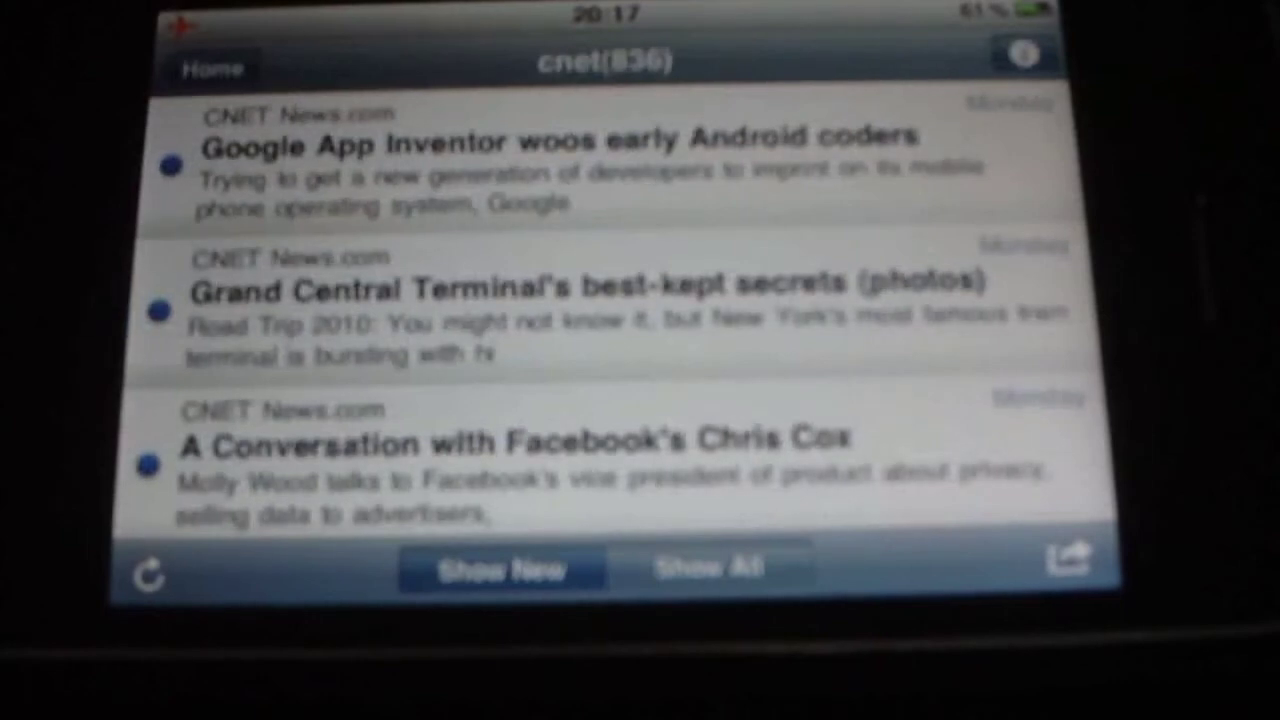